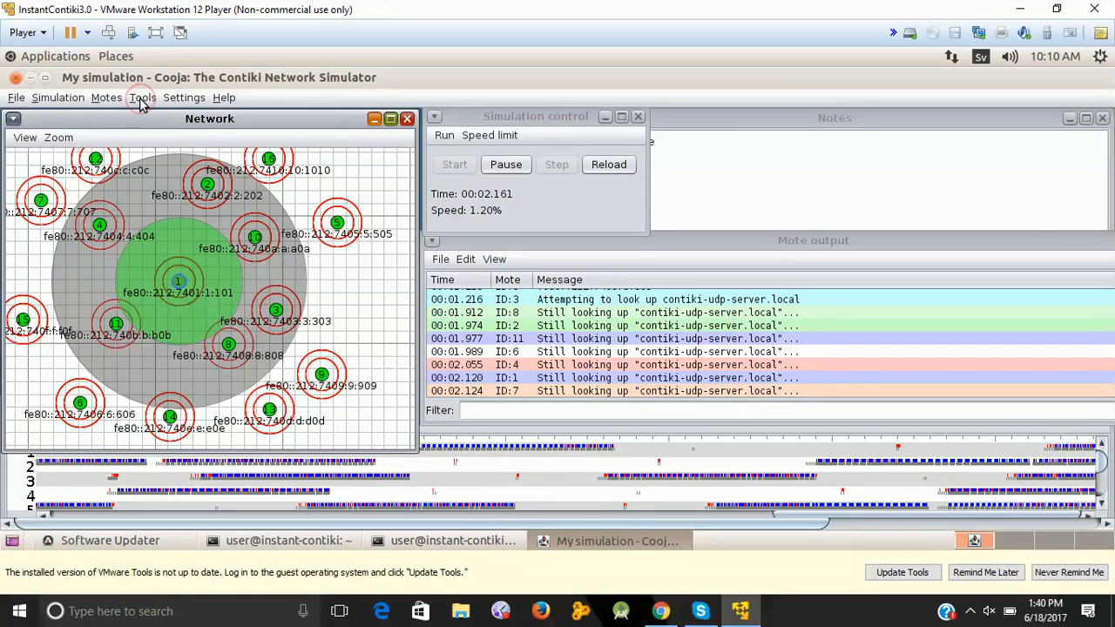
Open the Radio messages log from Tools and select a captured packet to view its data.
{"action": "left_click", "coordinate": [142, 97]}
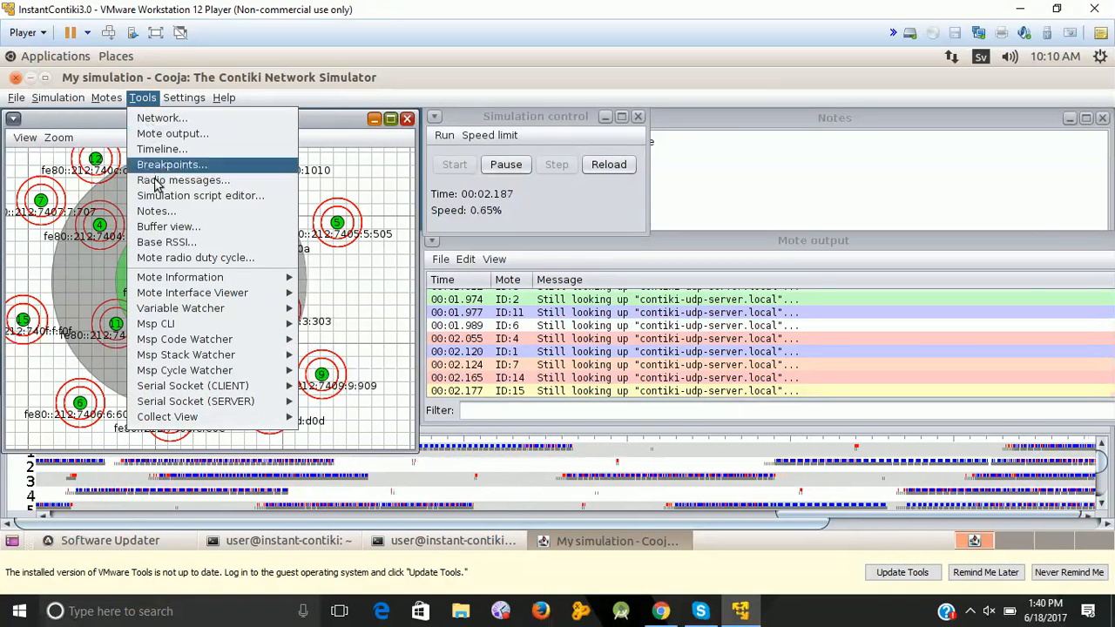
{"action": "mouse_move", "coordinate": [183, 180]}
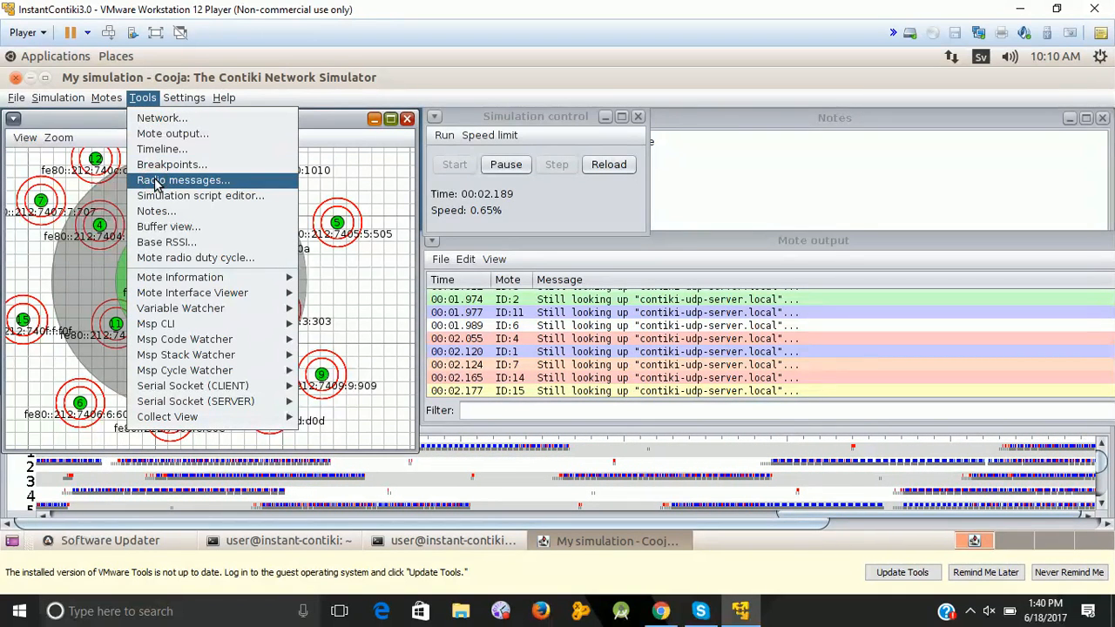
{"action": "left_click", "coordinate": [183, 179]}
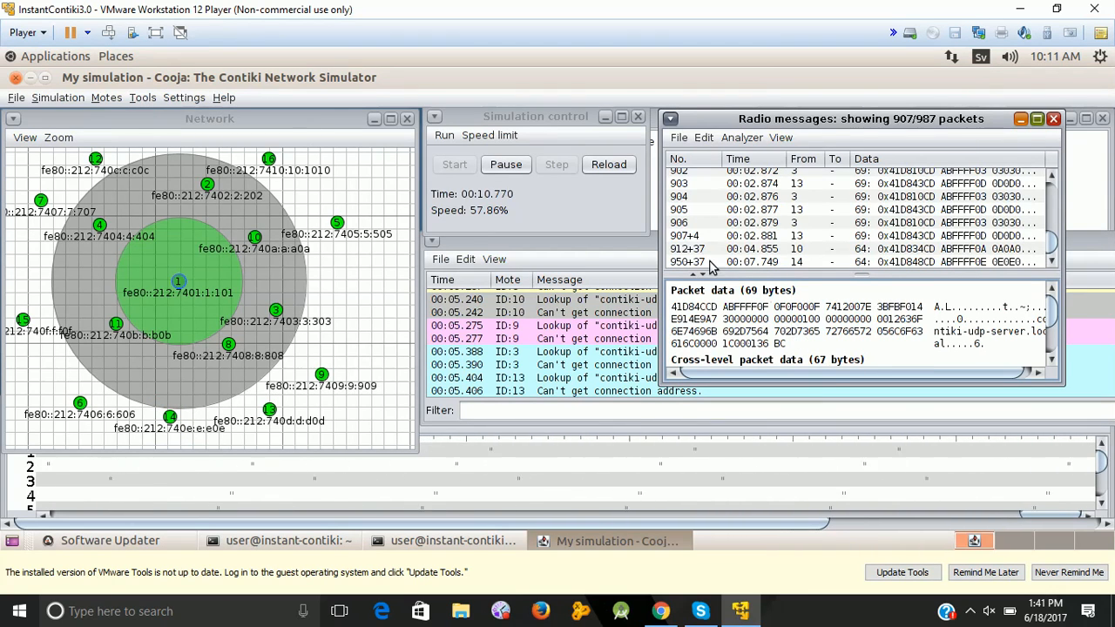
{"action": "left_click", "coordinate": [783, 222]}
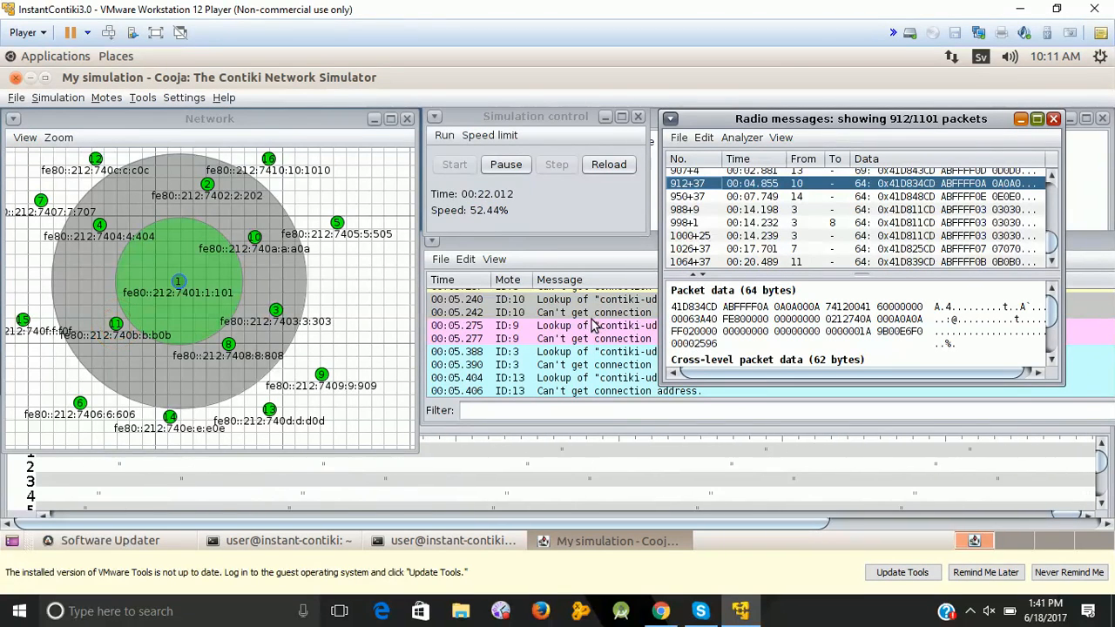
Open the Collect View for Sky mote 1 via Tools, bringing up Sensor Data Collect.
{"action": "left_click", "coordinate": [142, 97]}
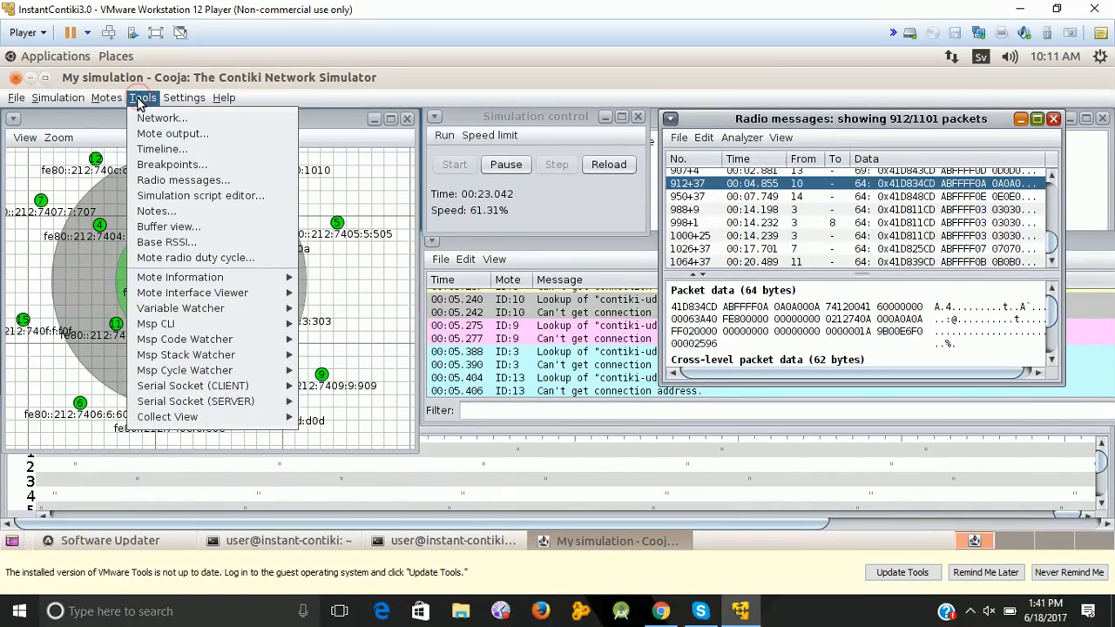
{"action": "mouse_move", "coordinate": [166, 416]}
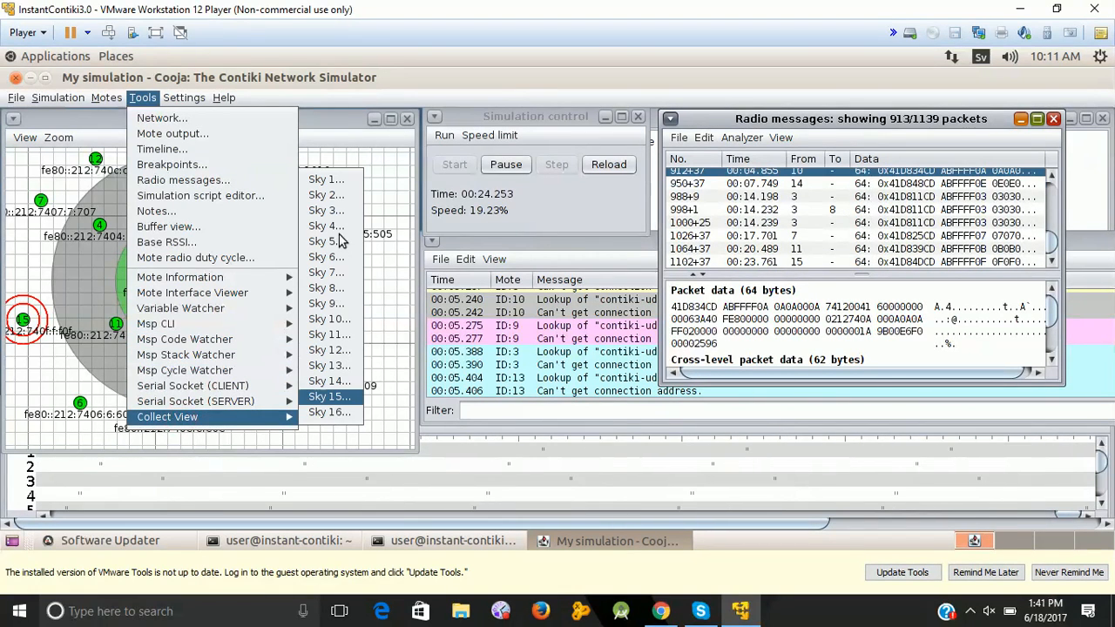
{"action": "mouse_move", "coordinate": [327, 178]}
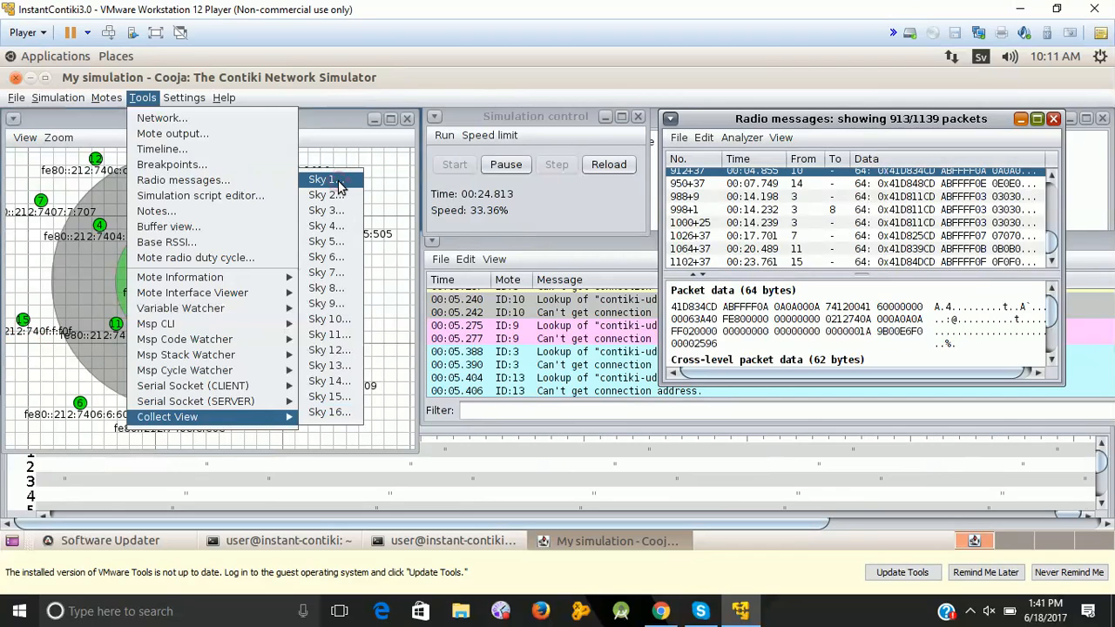
{"action": "left_click", "coordinate": [321, 179]}
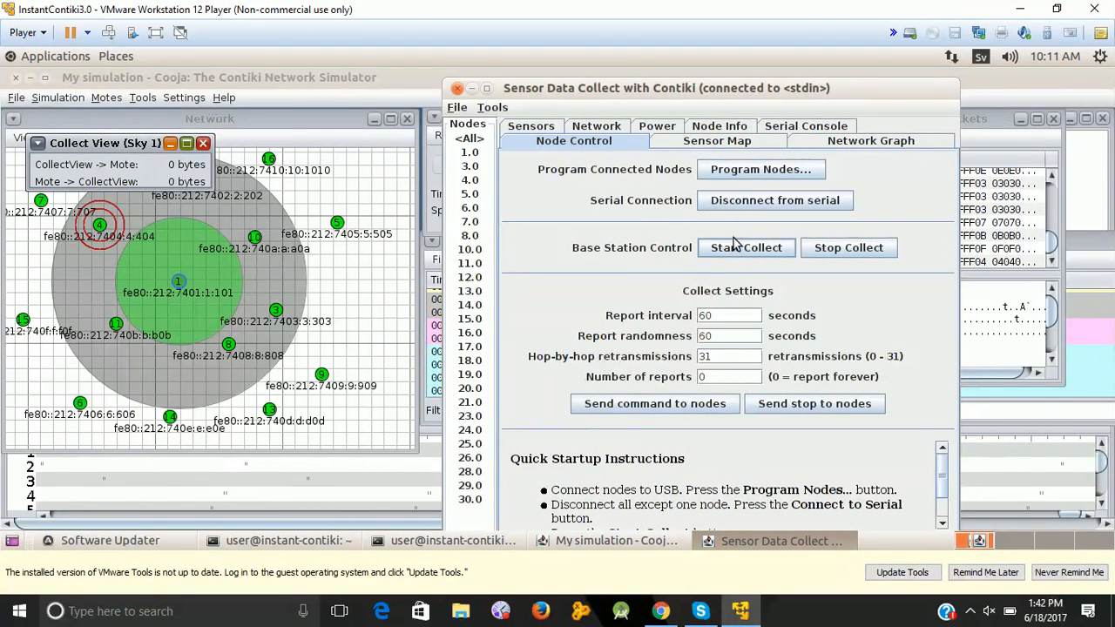
Start Collect, then send the collect command to the nodes from Node Control.
{"action": "left_click", "coordinate": [745, 247]}
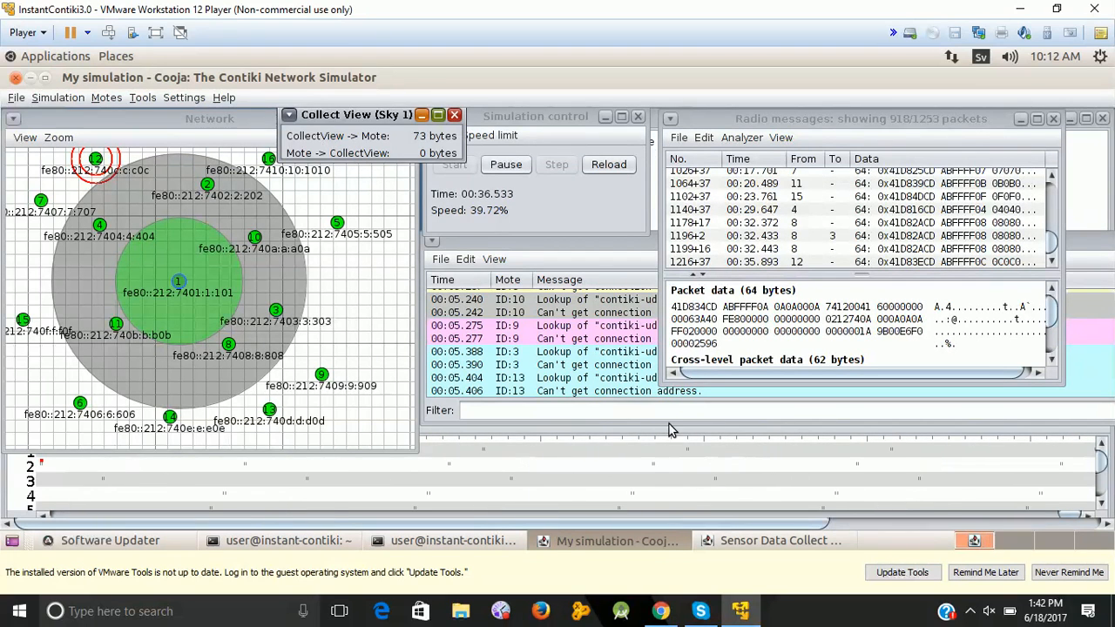
{"action": "left_click", "coordinate": [780, 540]}
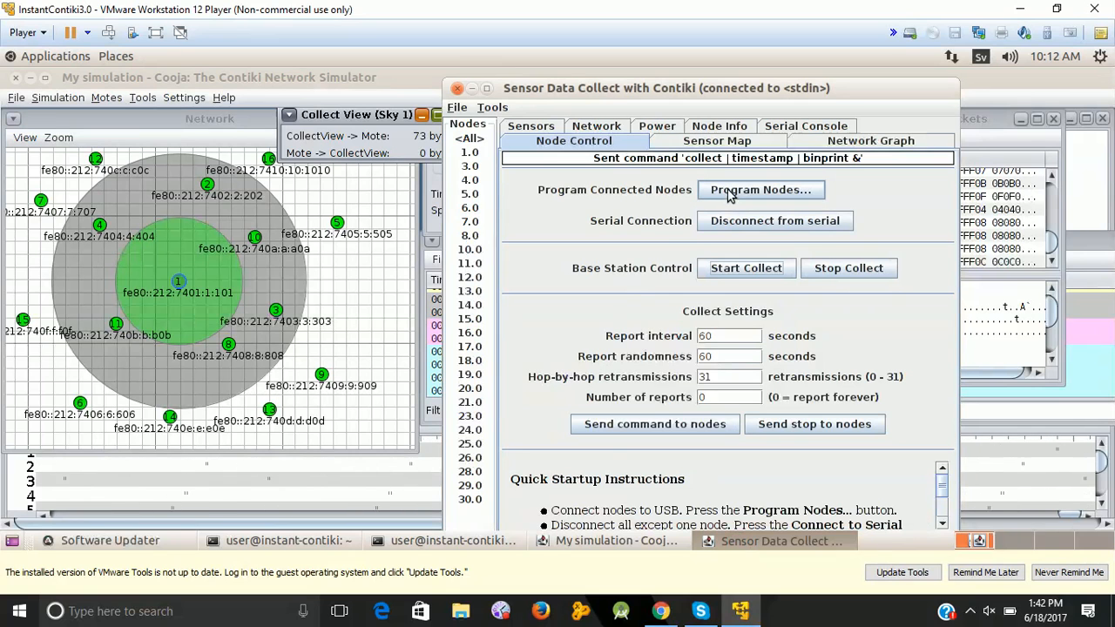
{"action": "left_click", "coordinate": [745, 268]}
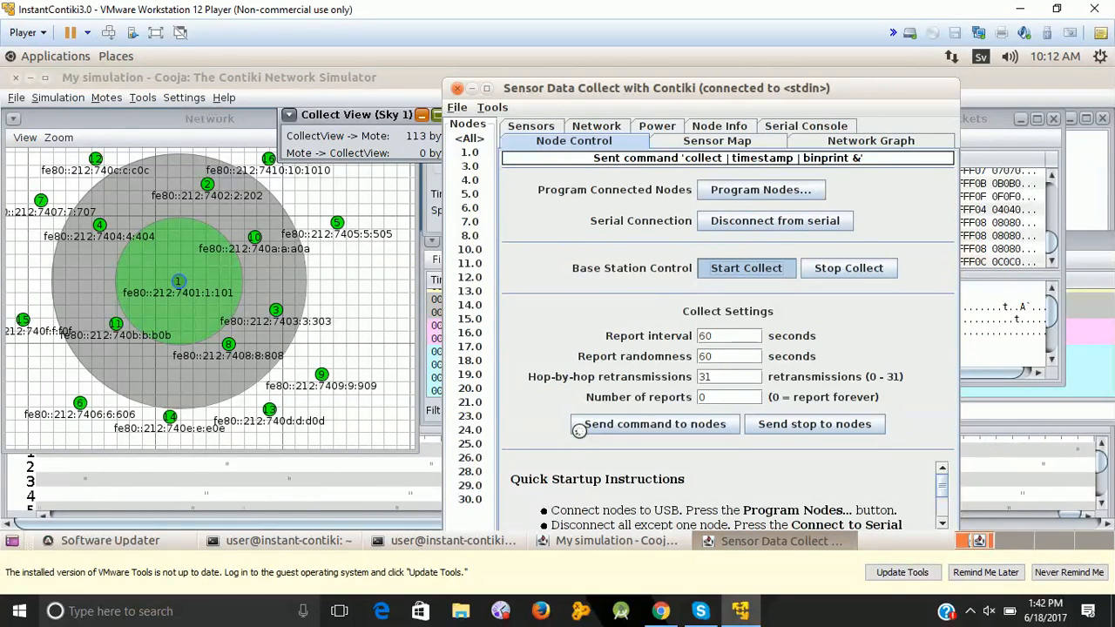
{"action": "left_click", "coordinate": [654, 424]}
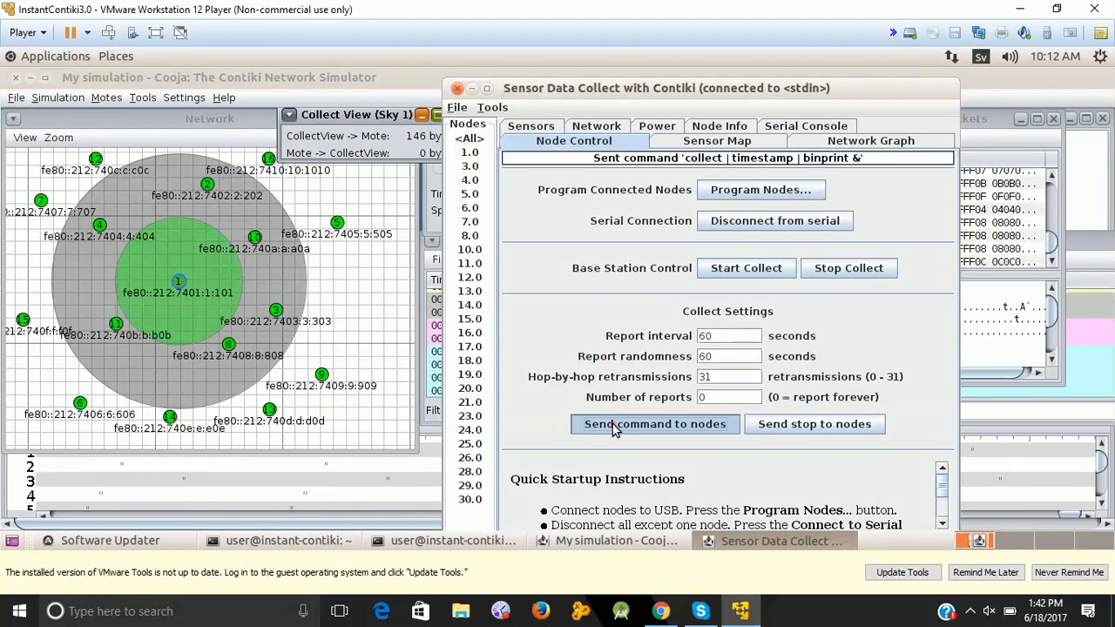
{"action": "left_click", "coordinate": [655, 423]}
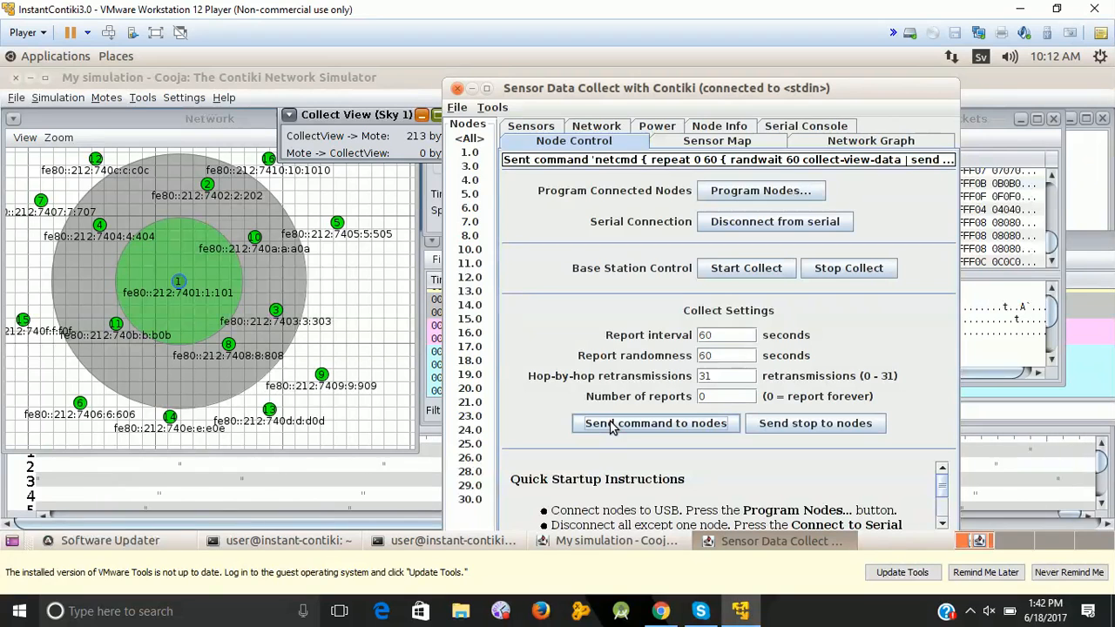
{"action": "mouse_move", "coordinate": [607, 433]}
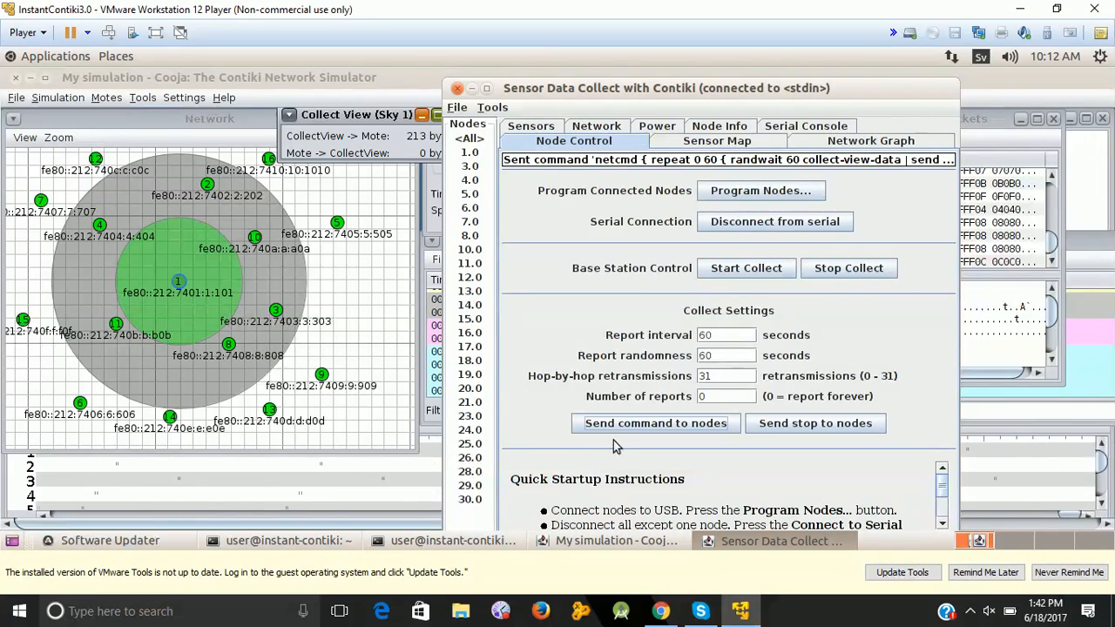
{"action": "left_click", "coordinate": [655, 423]}
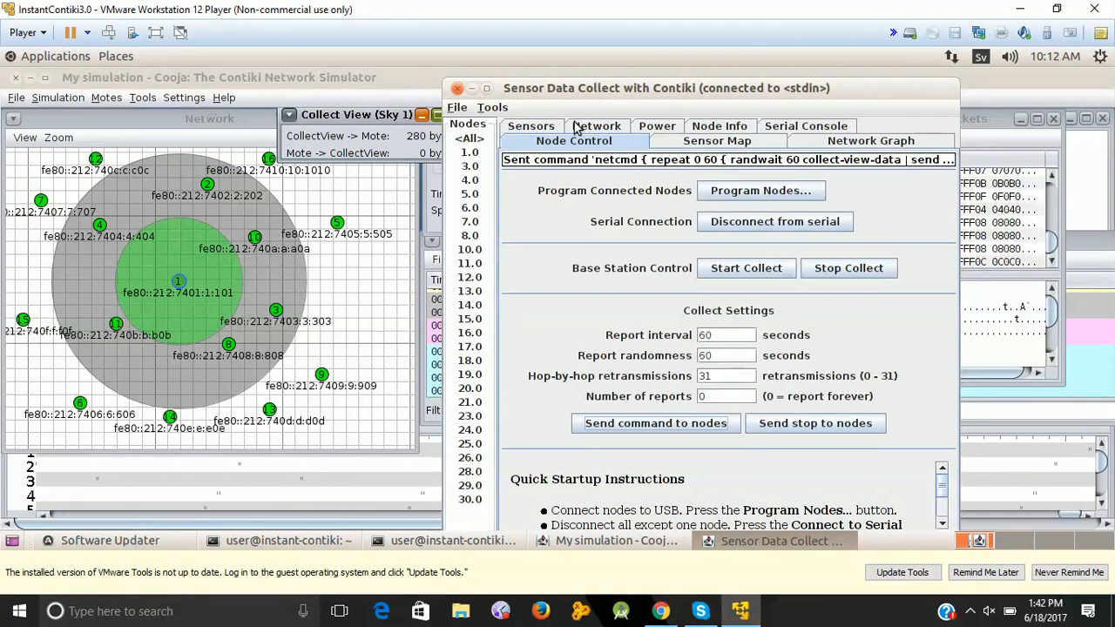
Browse the Sensors, Network, Power, Node Info and Serial Console views of collected data.
{"action": "left_click", "coordinate": [531, 126]}
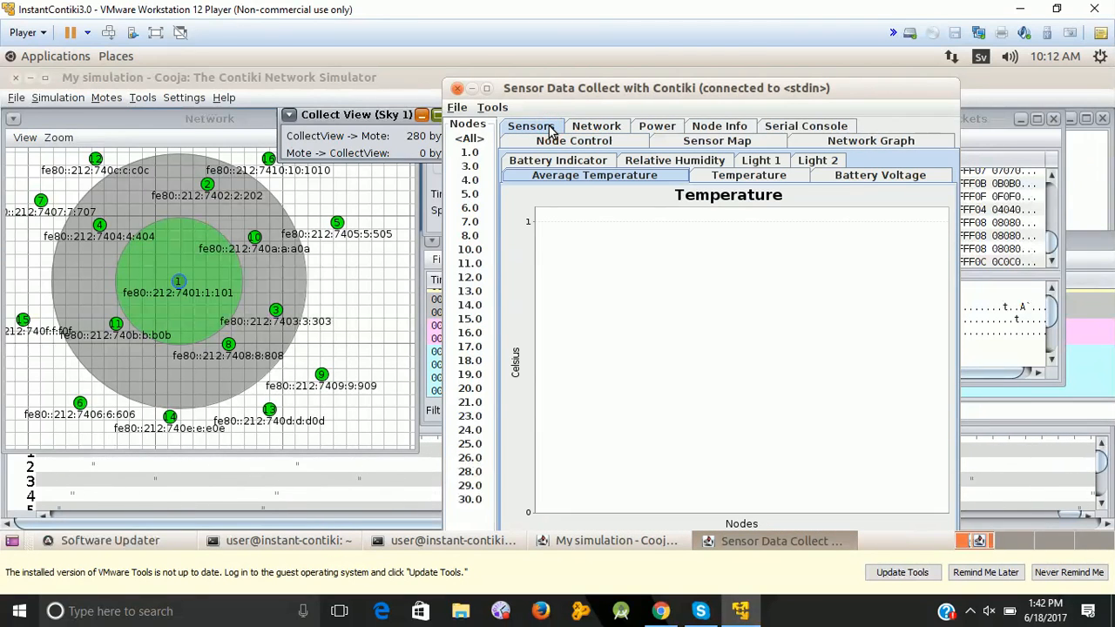
{"action": "left_click", "coordinate": [597, 125]}
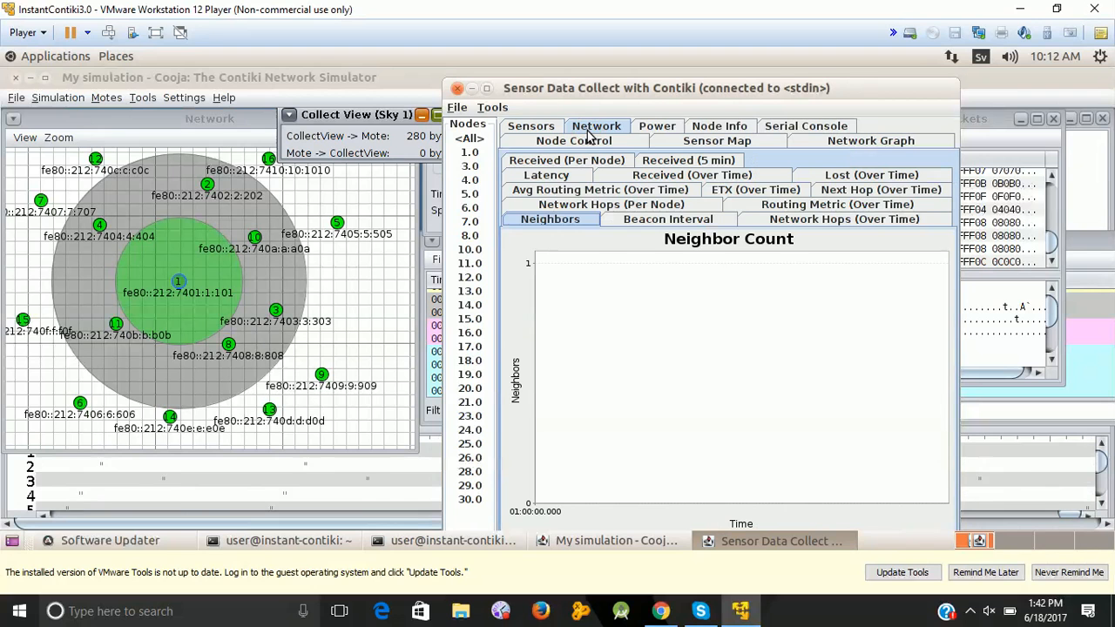
{"action": "left_click", "coordinate": [657, 125]}
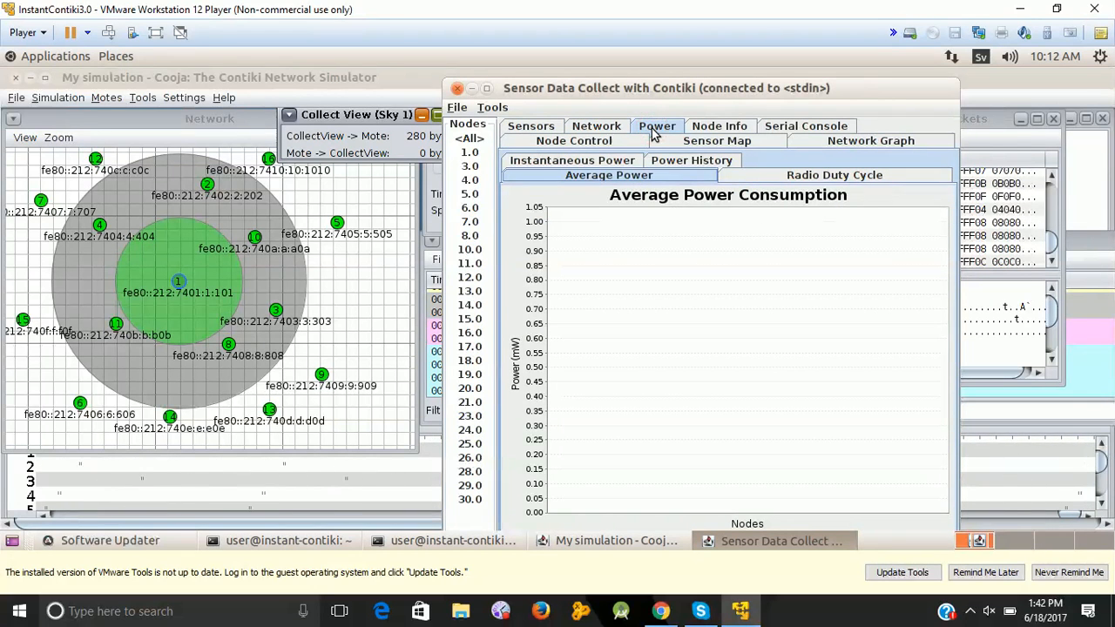
{"action": "left_click", "coordinate": [719, 125]}
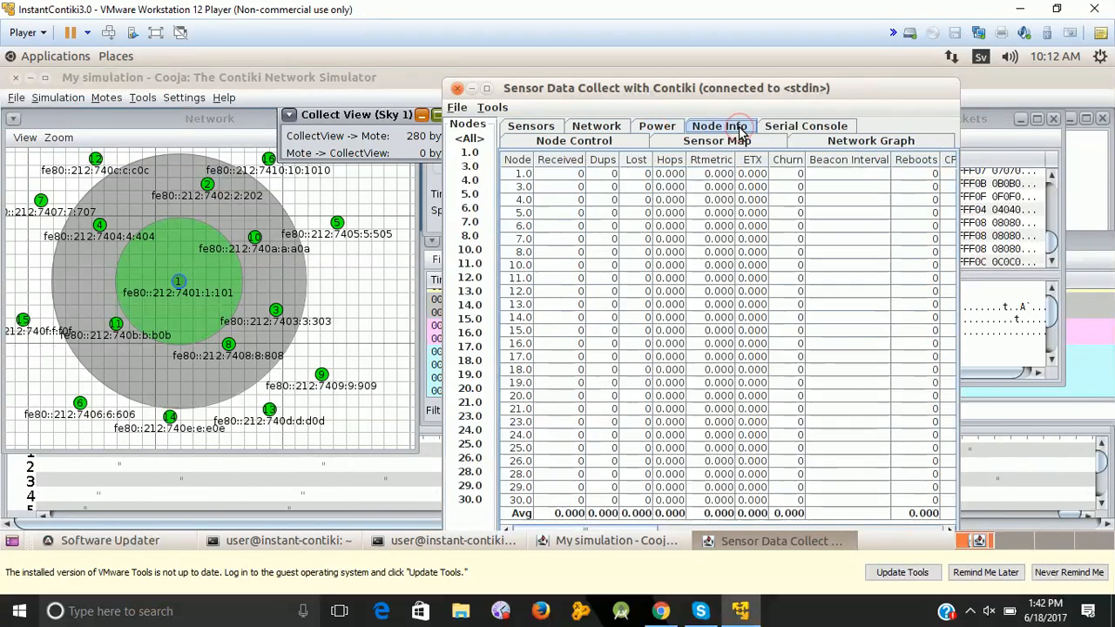
{"action": "left_click", "coordinate": [805, 126]}
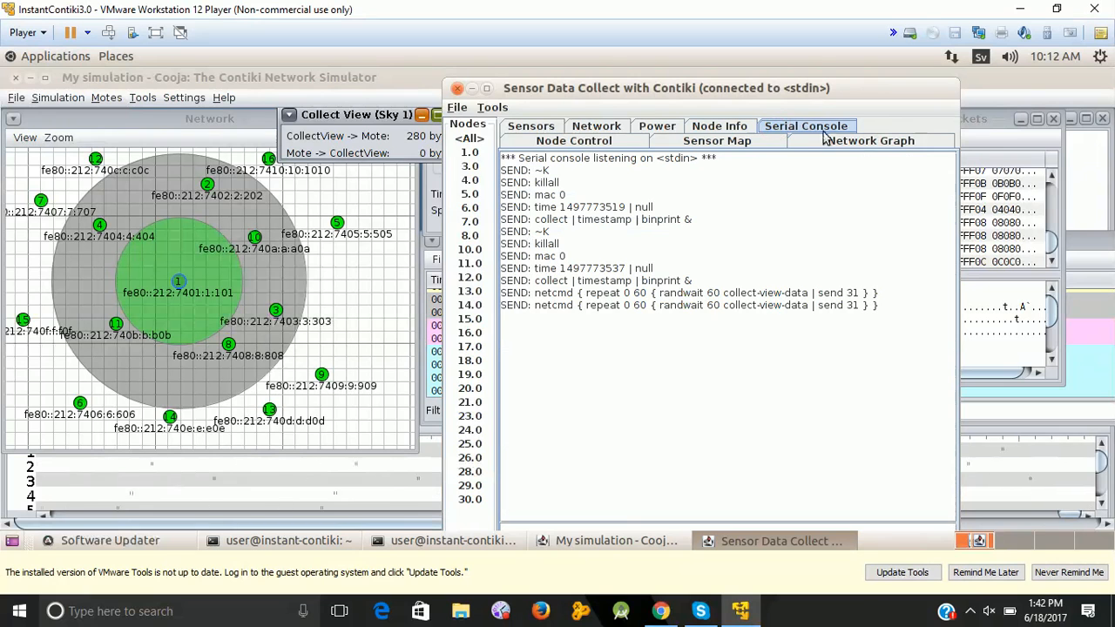
Check the Network Graph, Sensor Map, network statistics and per-node info table of received packets.
{"action": "left_click", "coordinate": [870, 141]}
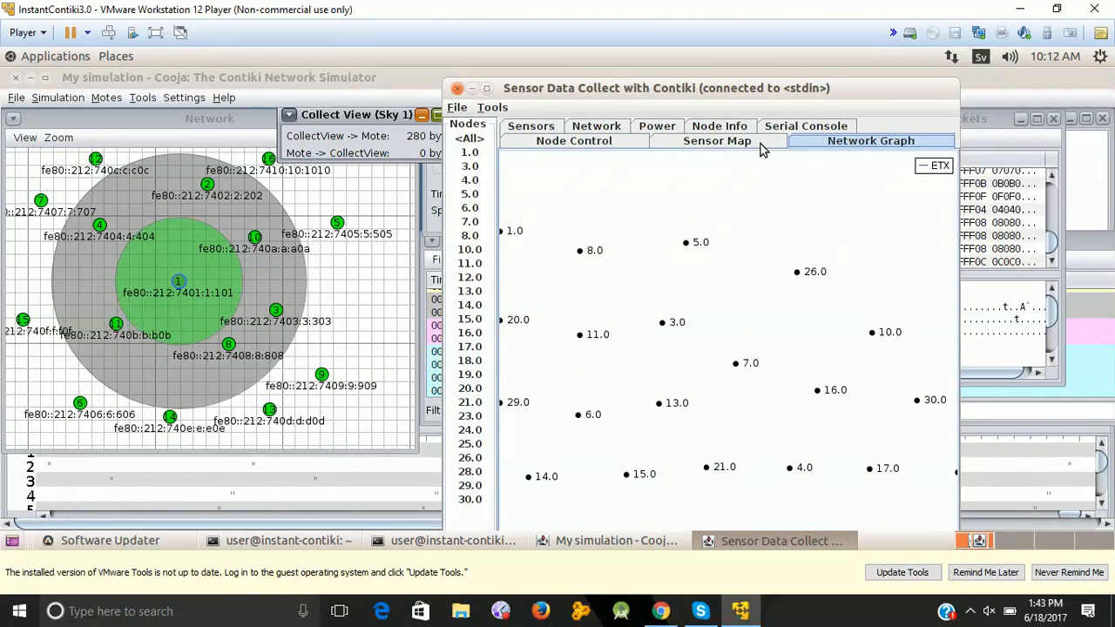
{"action": "left_click", "coordinate": [717, 140]}
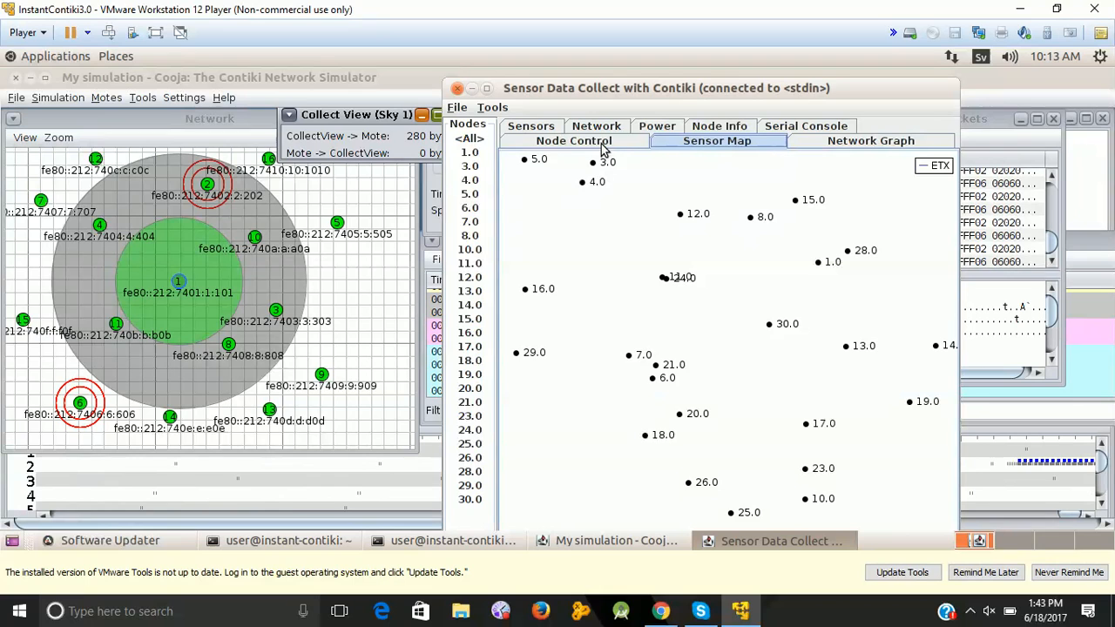
{"action": "left_click", "coordinate": [870, 140]}
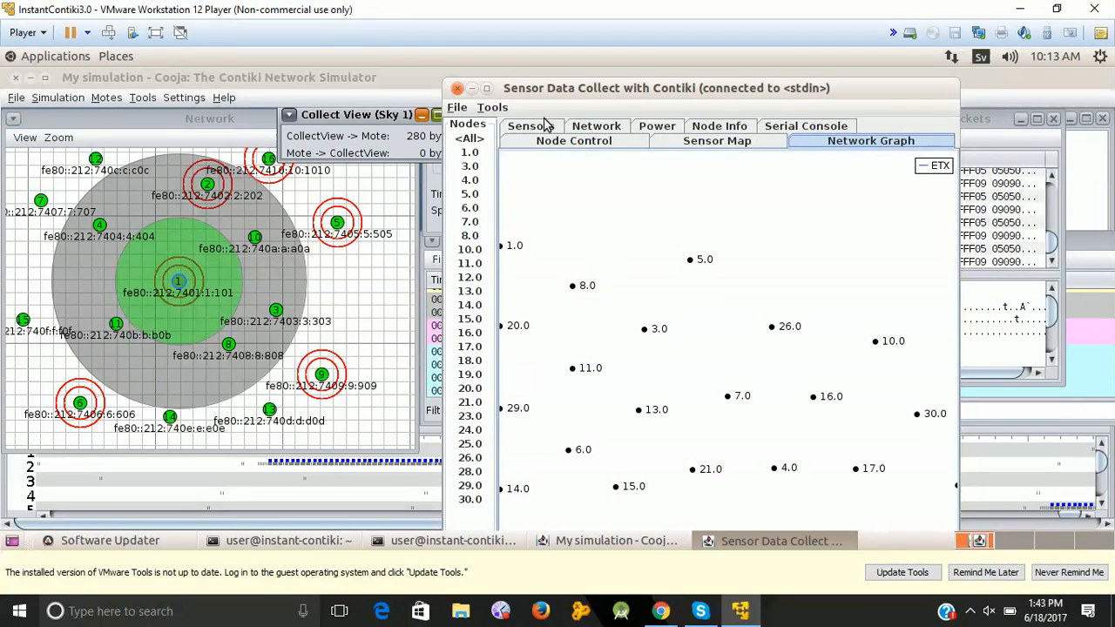
{"action": "left_click", "coordinate": [596, 125]}
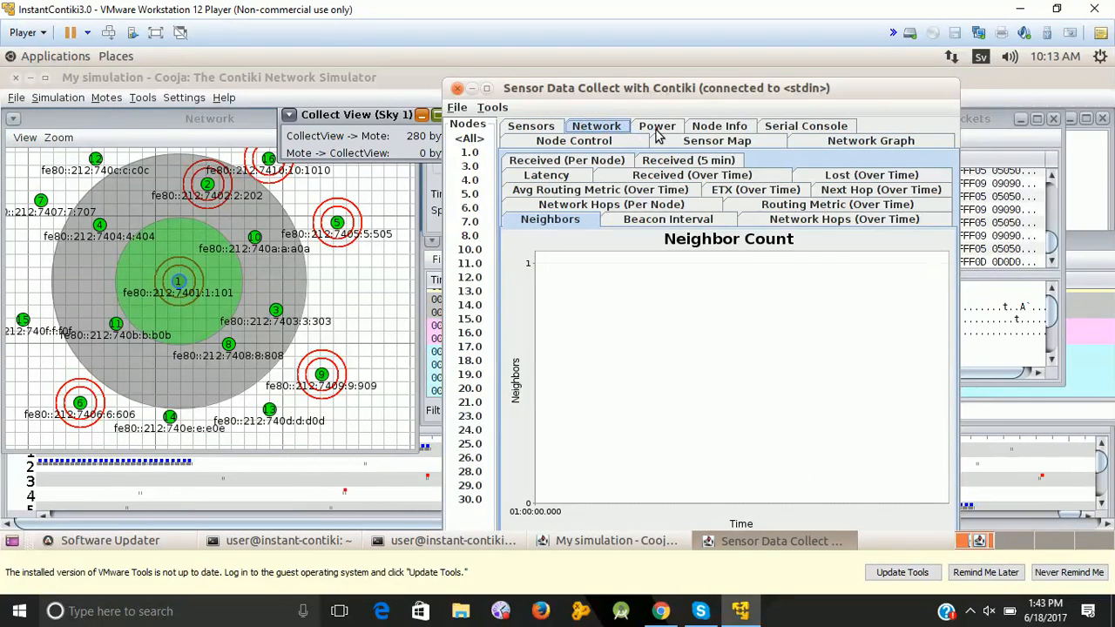
{"action": "left_click", "coordinate": [719, 126]}
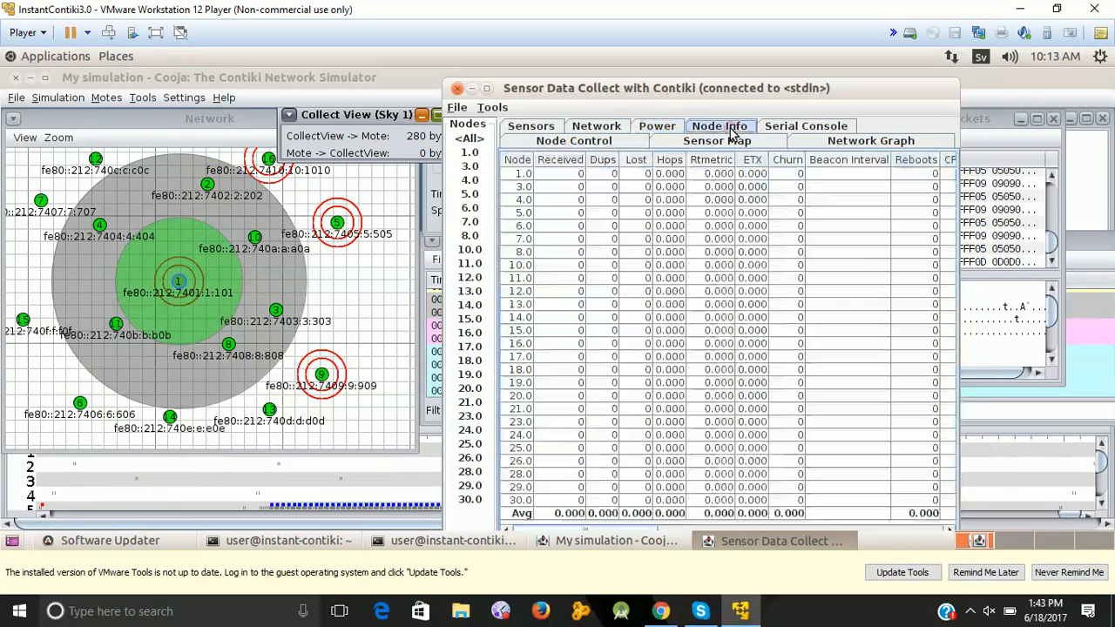
{"action": "left_click", "coordinate": [870, 140]}
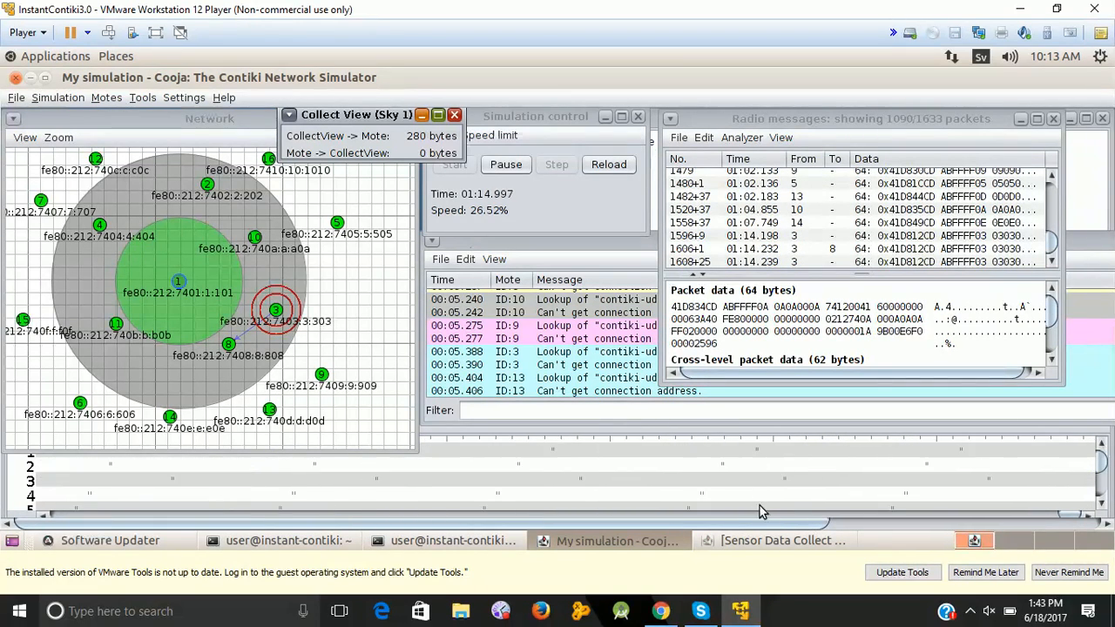
{"action": "mouse_move", "coordinate": [773, 540]}
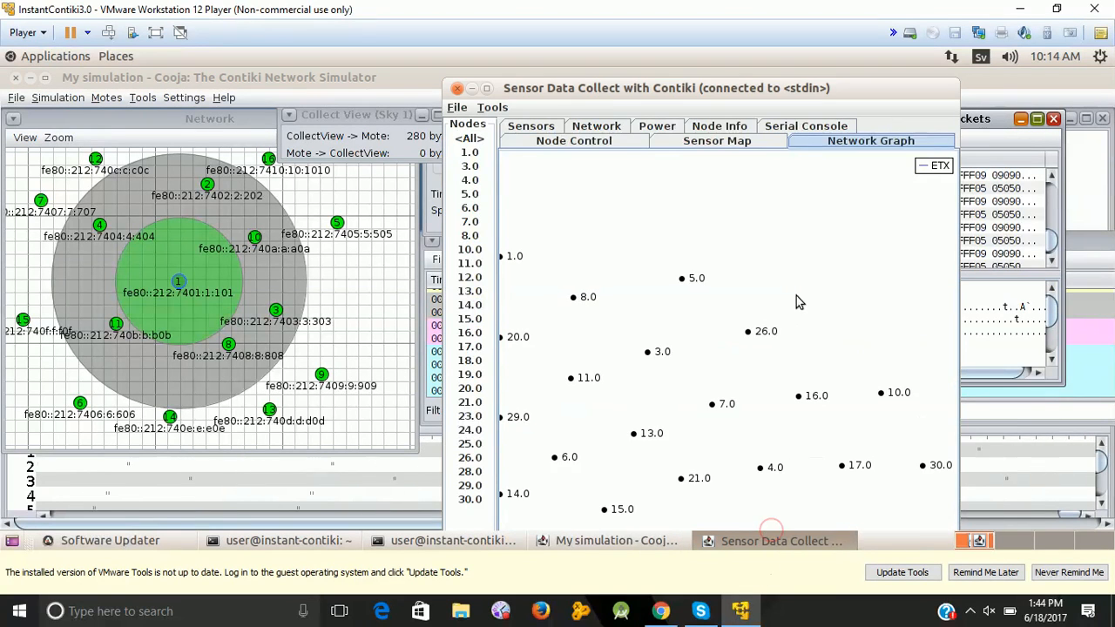
Show the Sensor Map of node positions in Sensor Data Collect.
{"action": "left_click", "coordinate": [717, 141]}
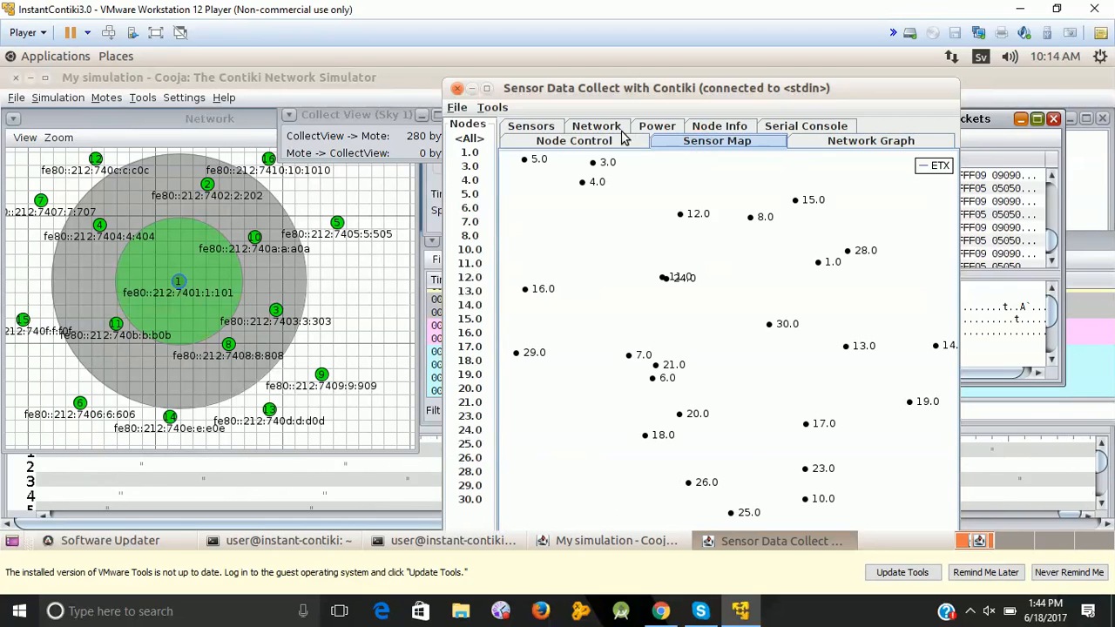
Check the Average Power chart and Network Graph, then return to the Cooja simulation window.
{"action": "left_click", "coordinate": [656, 125]}
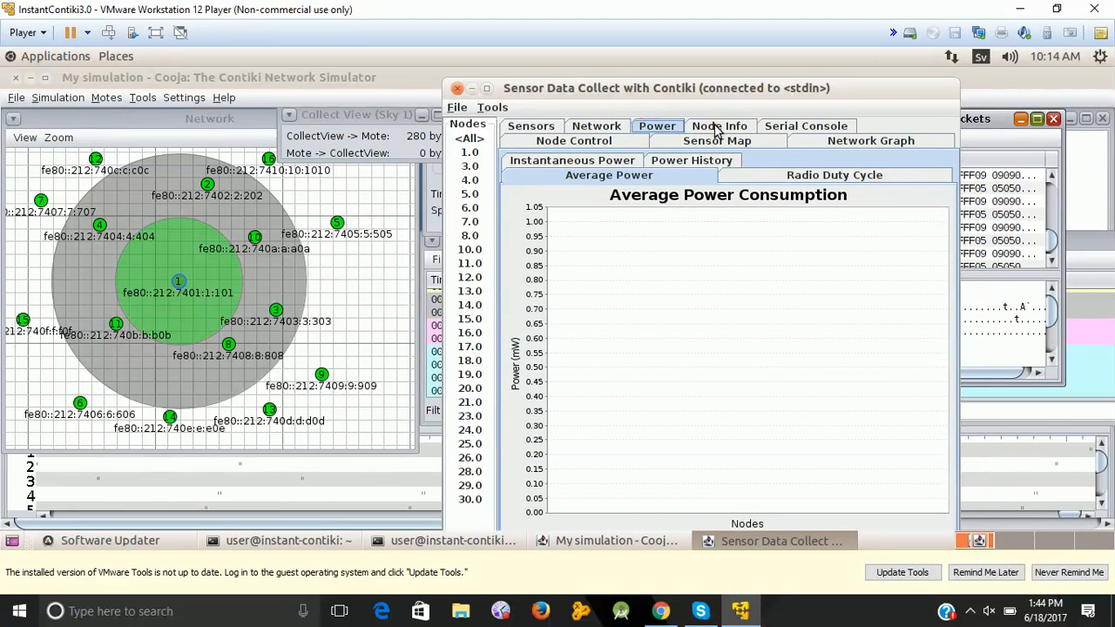
{"action": "left_click", "coordinate": [870, 141]}
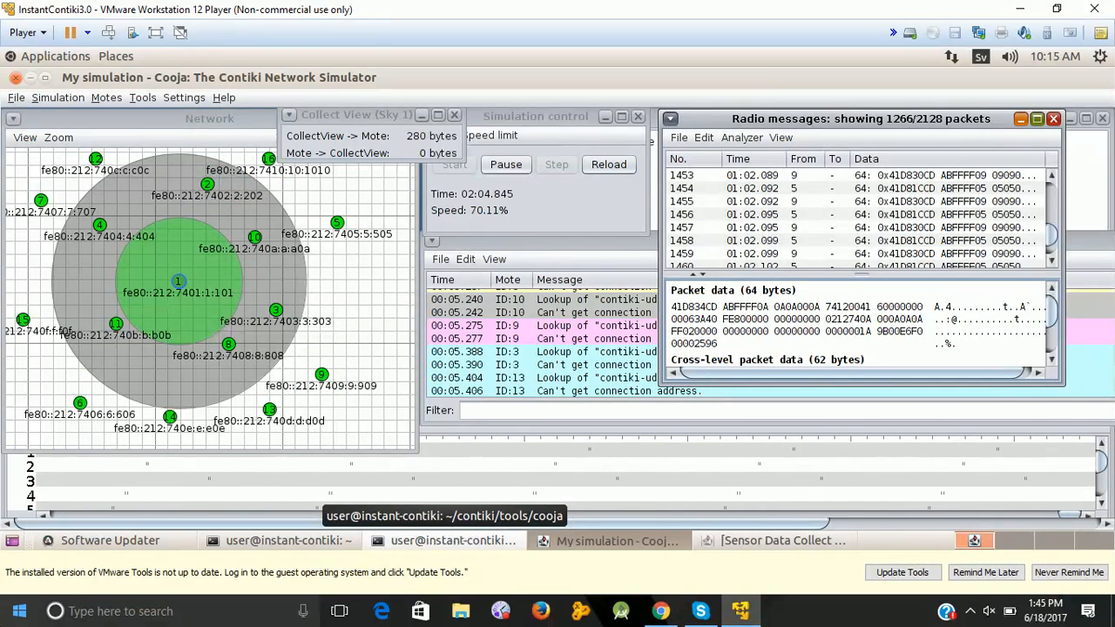
{"action": "left_click", "coordinate": [254, 237]}
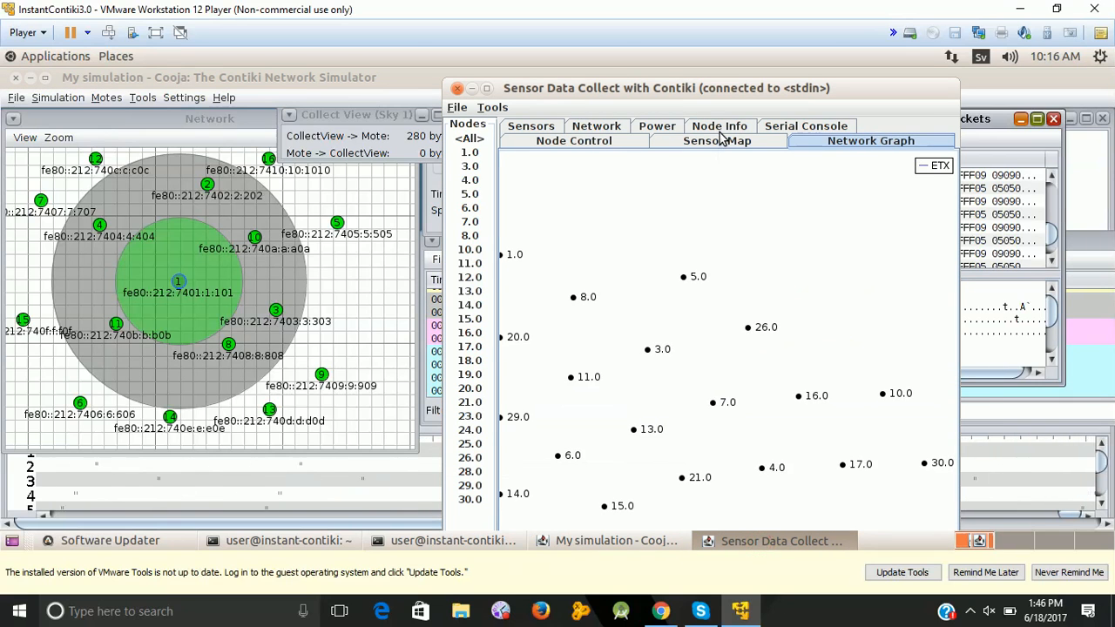
Show the network statistics charts with the neighbor count graph.
{"action": "left_click", "coordinate": [596, 125]}
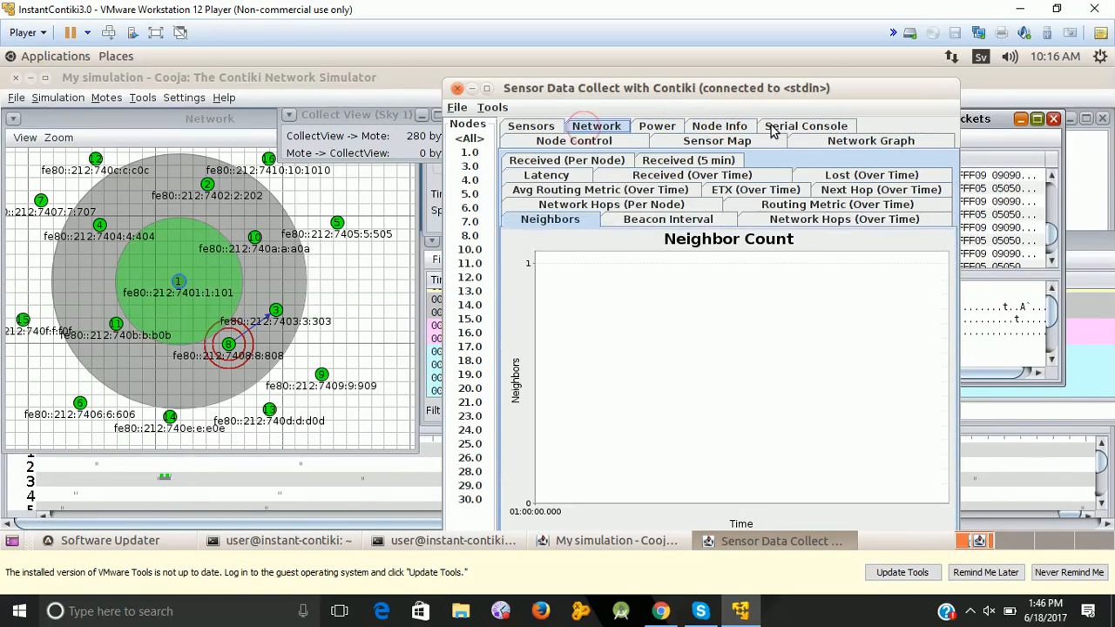
Switch Sensor Data Collect back to the Network Graph of the nodes.
{"action": "left_click", "coordinate": [870, 140]}
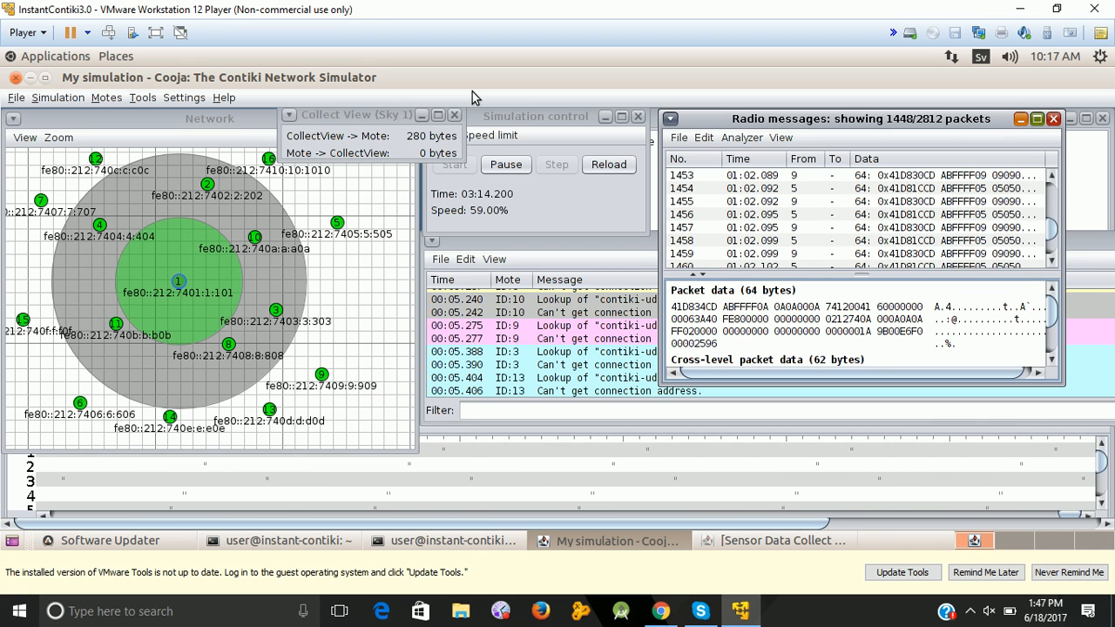
Select a newer packet in the Radio messages log to view its raw data.
{"action": "left_click", "coordinate": [276, 309]}
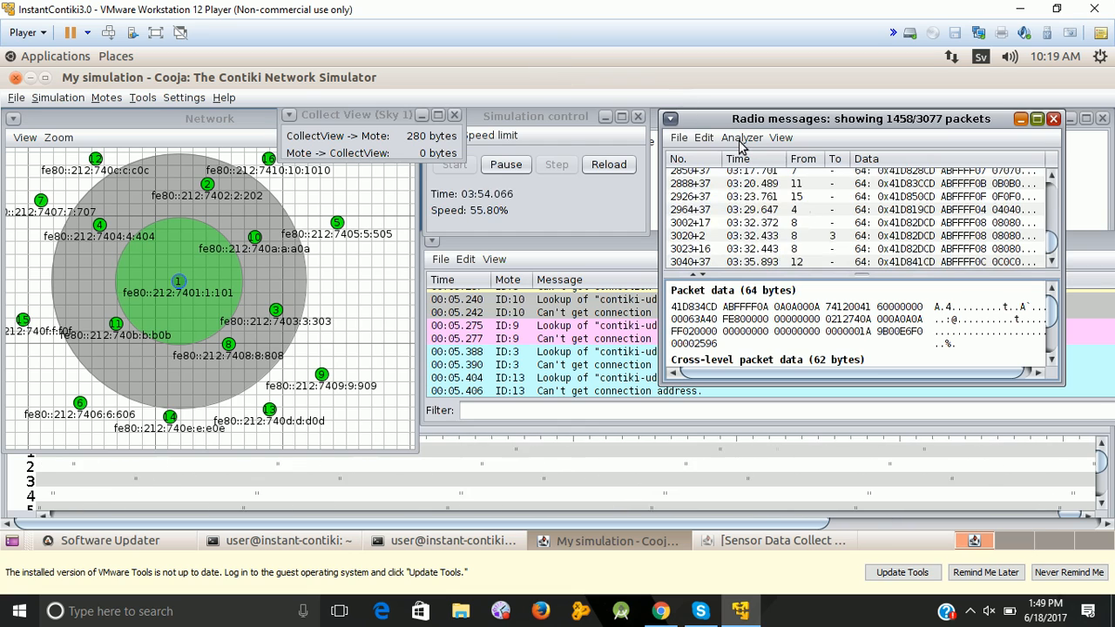
Set the Radio messages Analyzer to 6LoWPAN Analyzer with PCAP for IEEE 802.15.4/IPv6 decoding.
{"action": "left_click", "coordinate": [741, 138]}
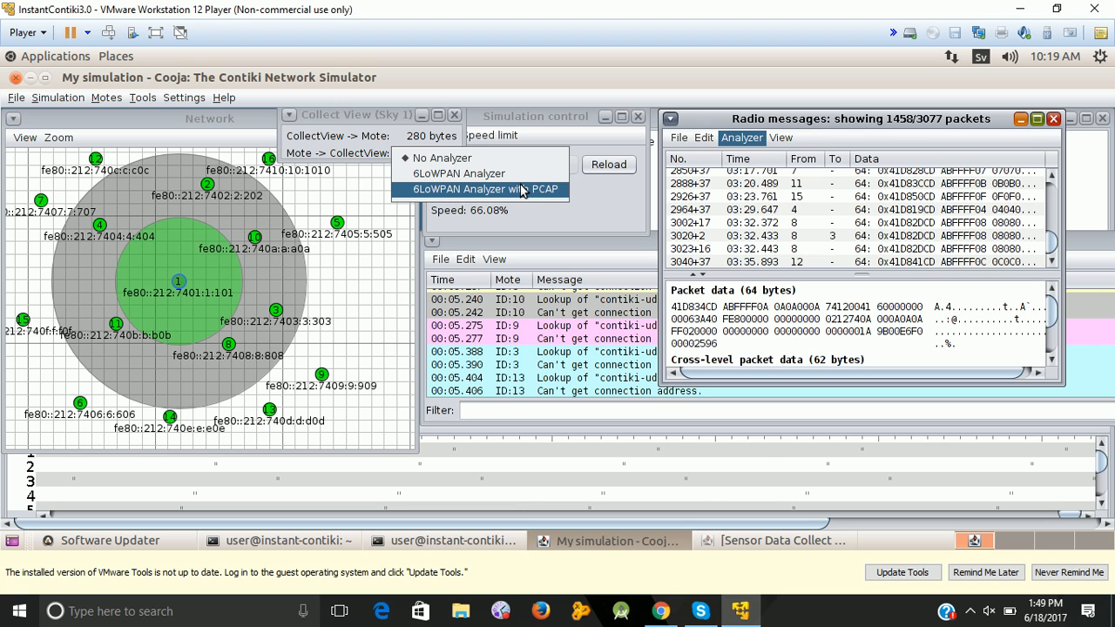
{"action": "left_click", "coordinate": [491, 189]}
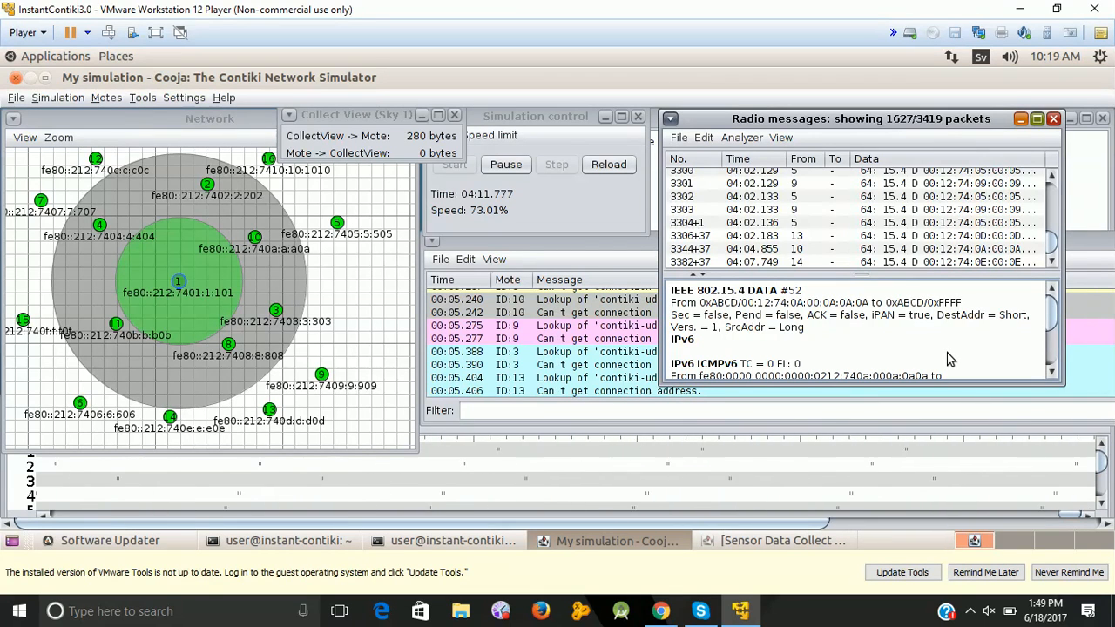
Review the Sensor Map, Sensors, Network, Node Info and Serial Console views, then minimize the collector.
{"action": "left_click", "coordinate": [781, 540]}
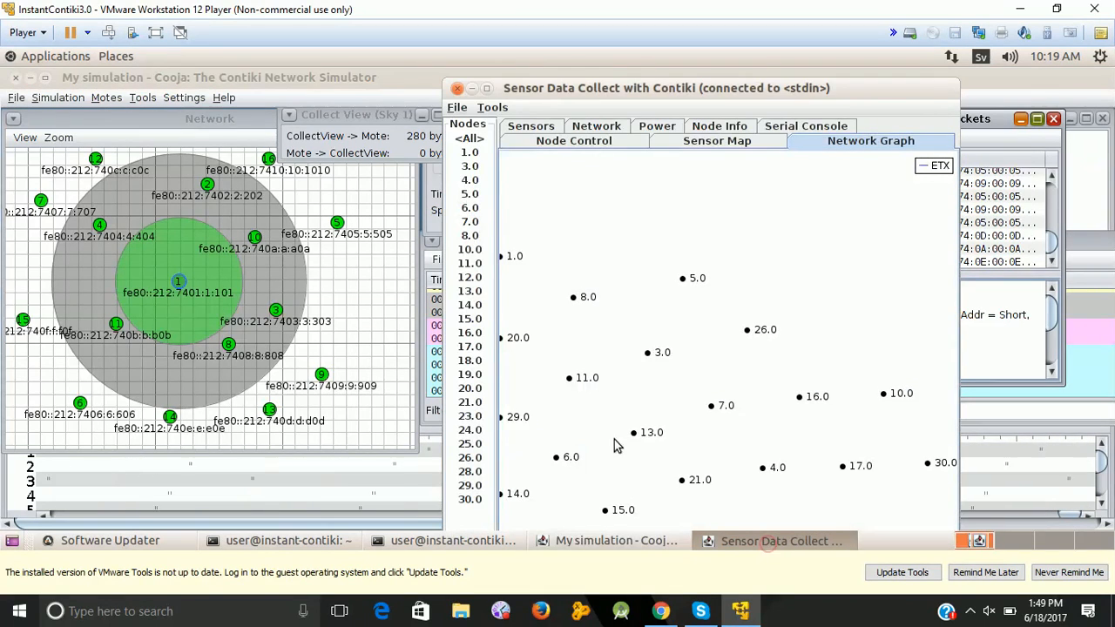
{"action": "left_click", "coordinate": [716, 141]}
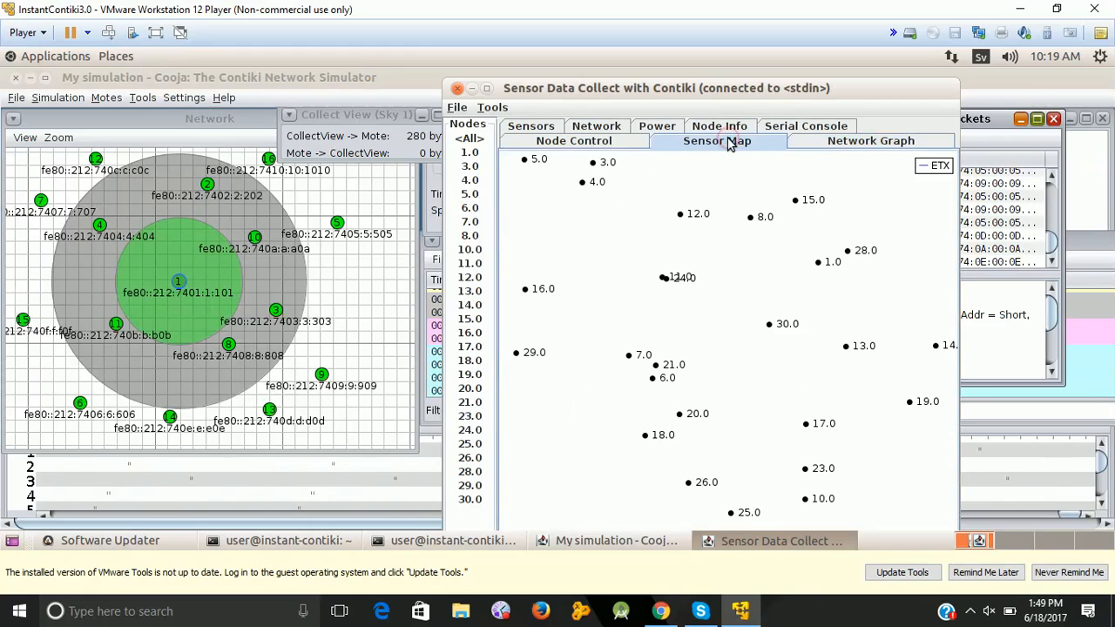
{"action": "left_click", "coordinate": [530, 125]}
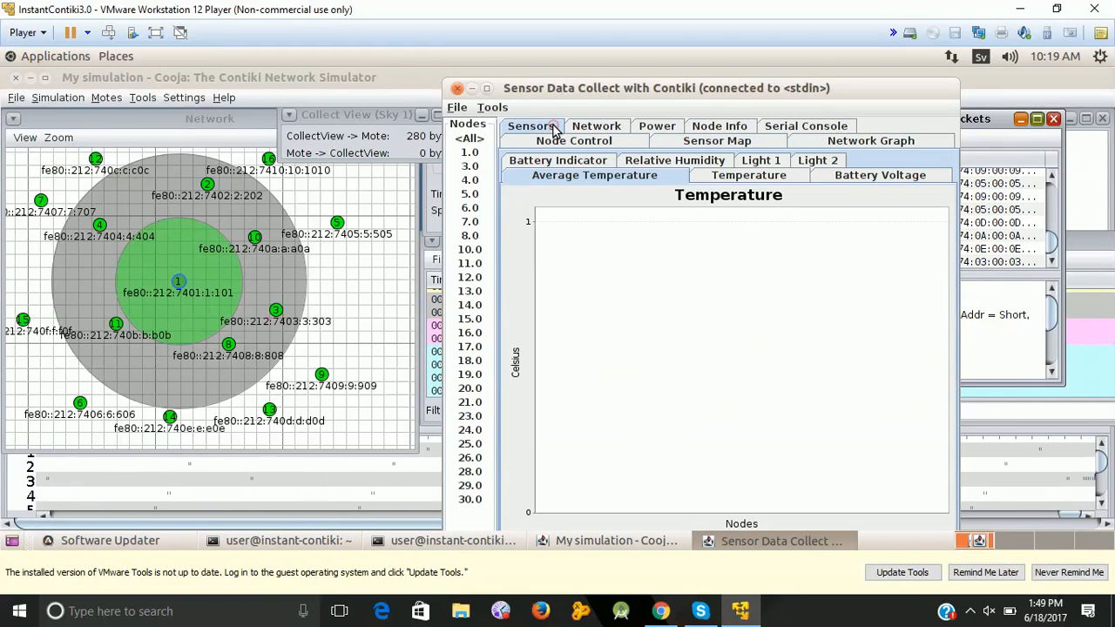
{"action": "left_click", "coordinate": [595, 126]}
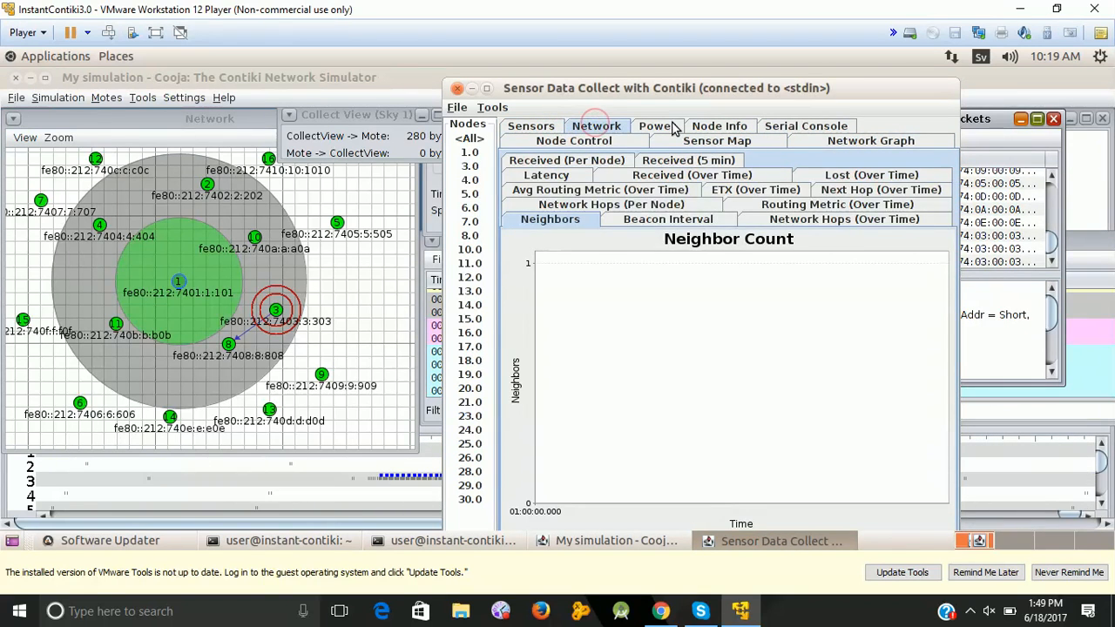
{"action": "left_click", "coordinate": [718, 125]}
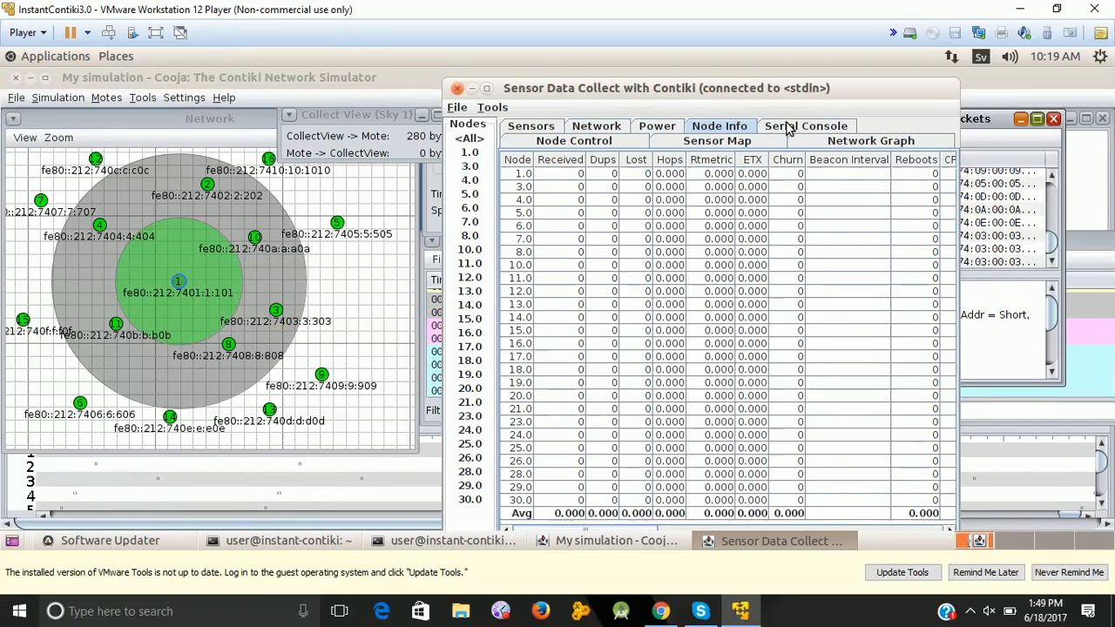
{"action": "left_click", "coordinate": [805, 126]}
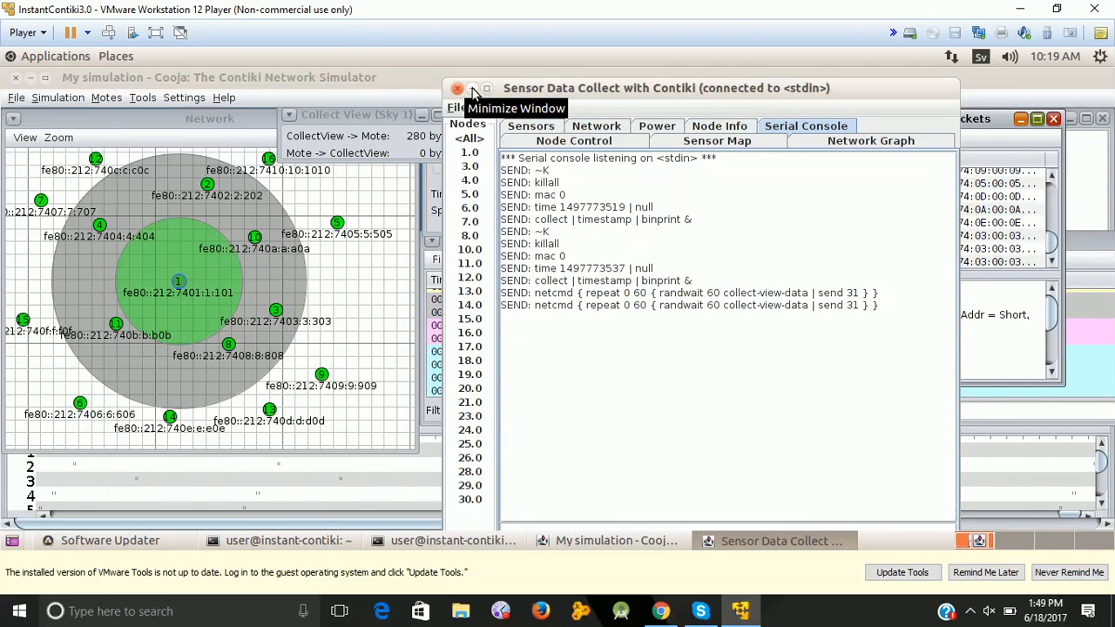
{"action": "left_click", "coordinate": [472, 88]}
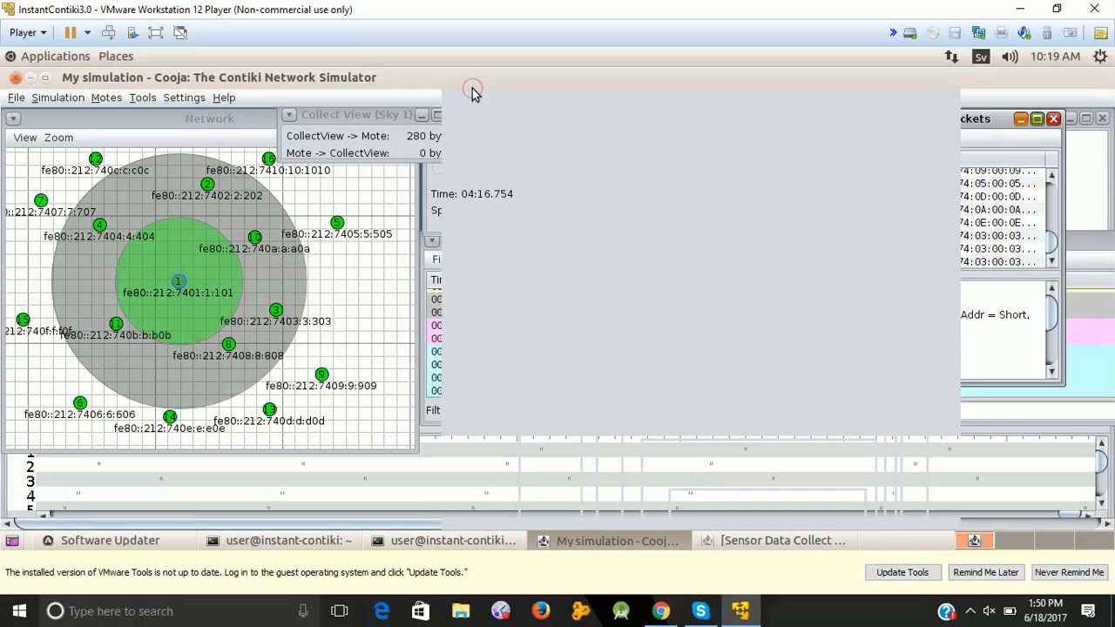